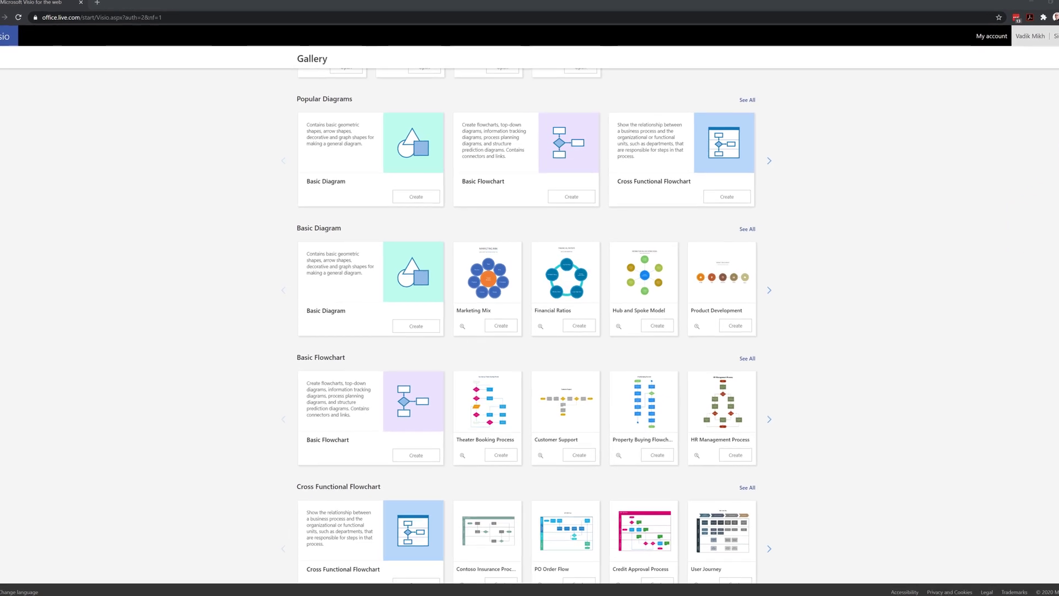
- Create a new blank drawing (Drawing7) from the Basic Diagram template
{"action": "scroll", "scroll_direction": "down", "scroll_amount": 3}
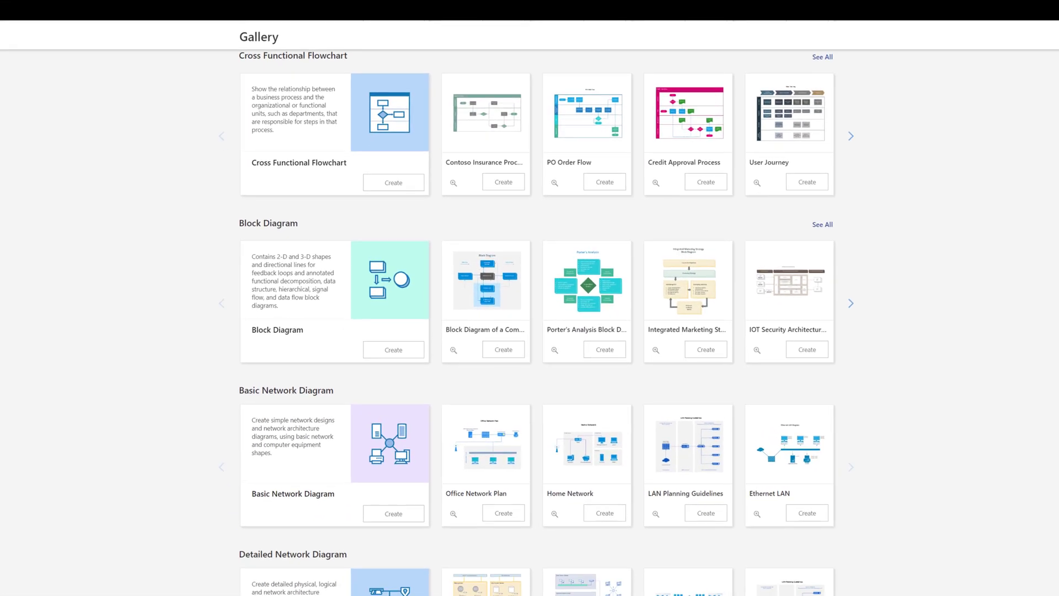
{"action": "scroll", "scroll_direction": "down", "scroll_amount": 3}
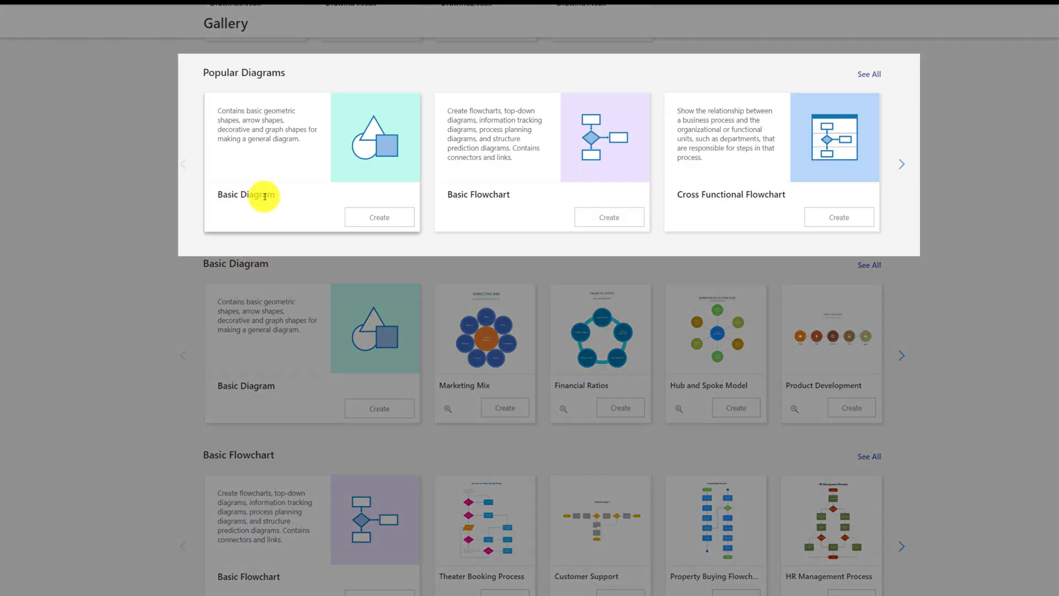
{"action": "mouse_move", "coordinate": [559, 199]}
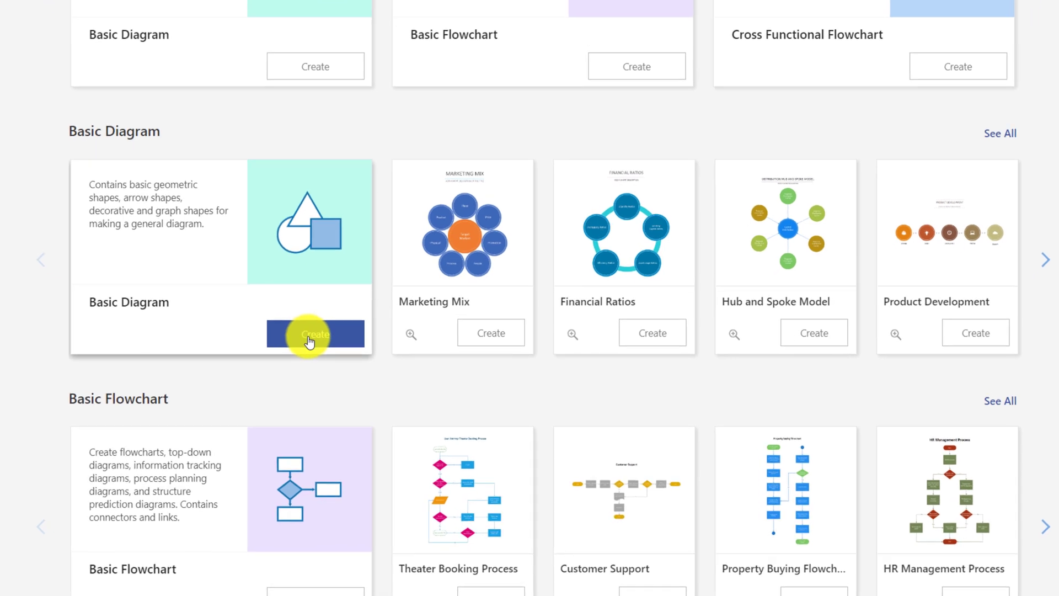
{"action": "scroll", "scroll_direction": "down", "scroll_amount": 3}
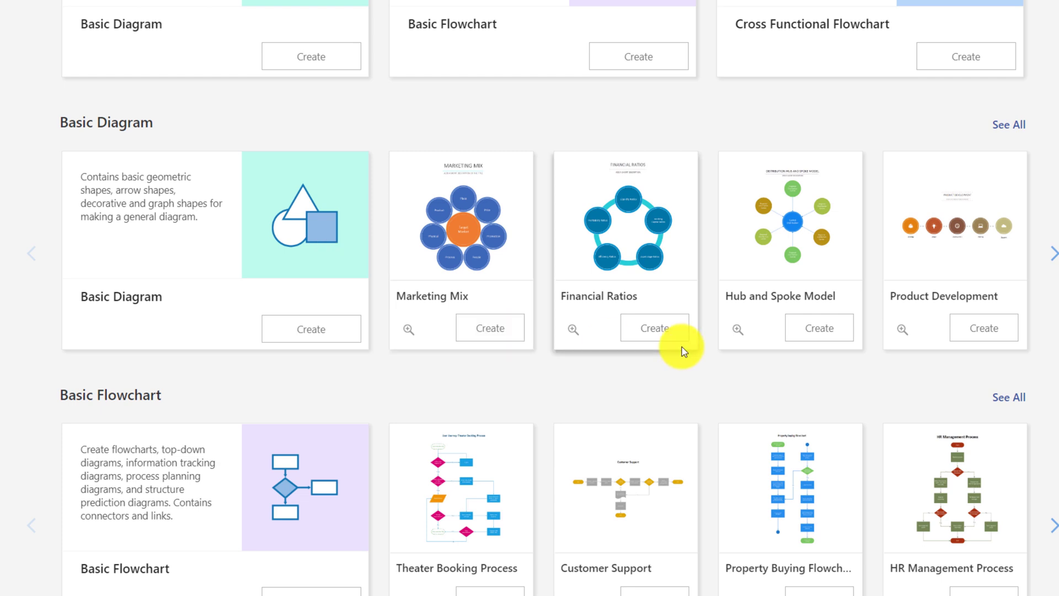
{"action": "scroll", "scroll_direction": "down", "scroll_amount": 3}
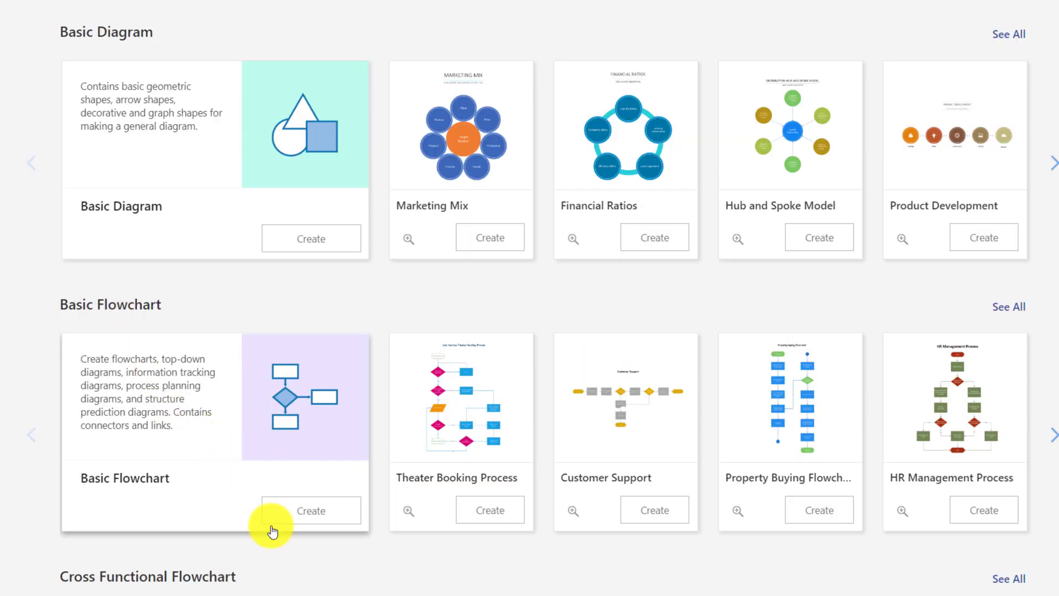
{"action": "left_click", "coordinate": [311, 510]}
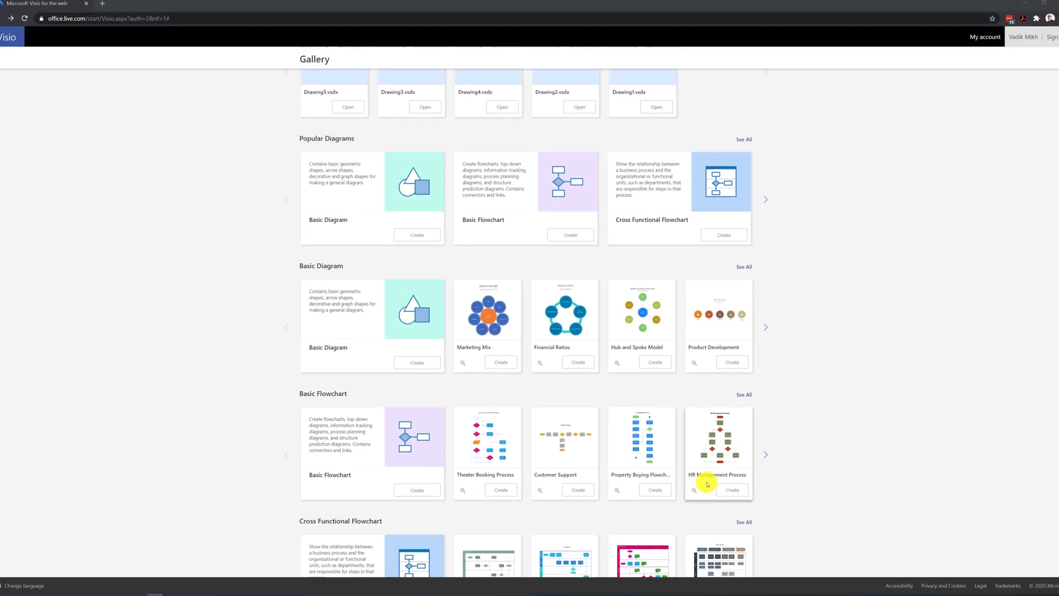
{"action": "left_click", "coordinate": [731, 490]}
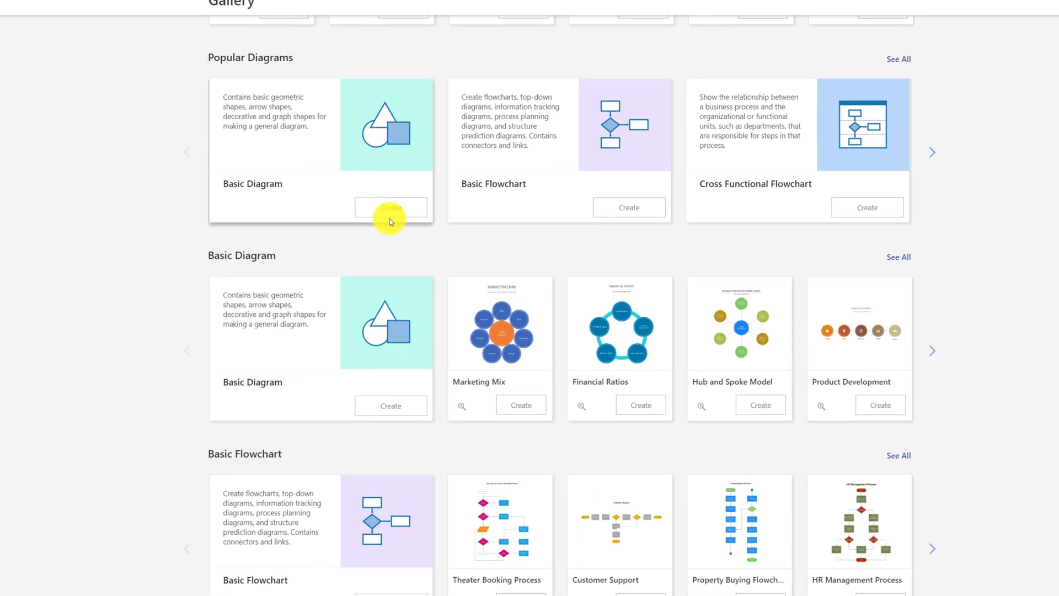
{"action": "left_click", "coordinate": [390, 208]}
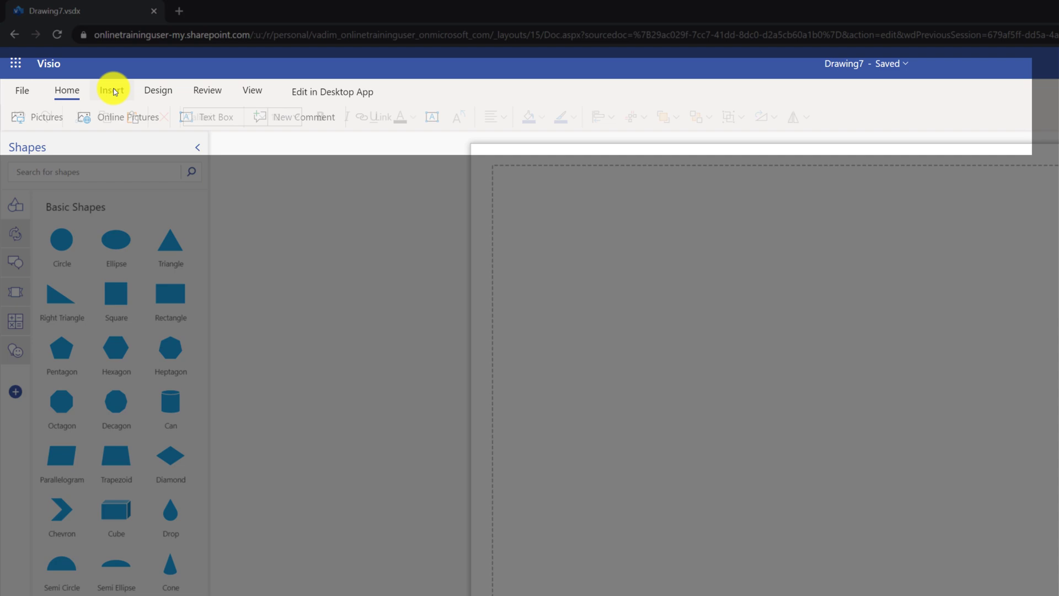
- Tour the ribbon's Design and Review command sets
{"action": "left_click", "coordinate": [158, 89]}
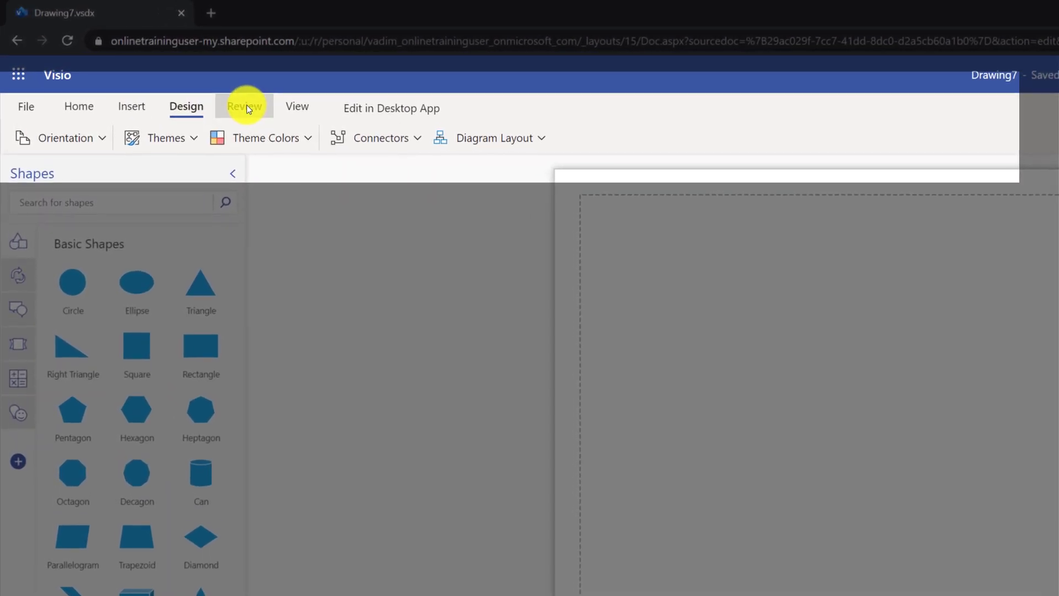
{"action": "left_click", "coordinate": [297, 109]}
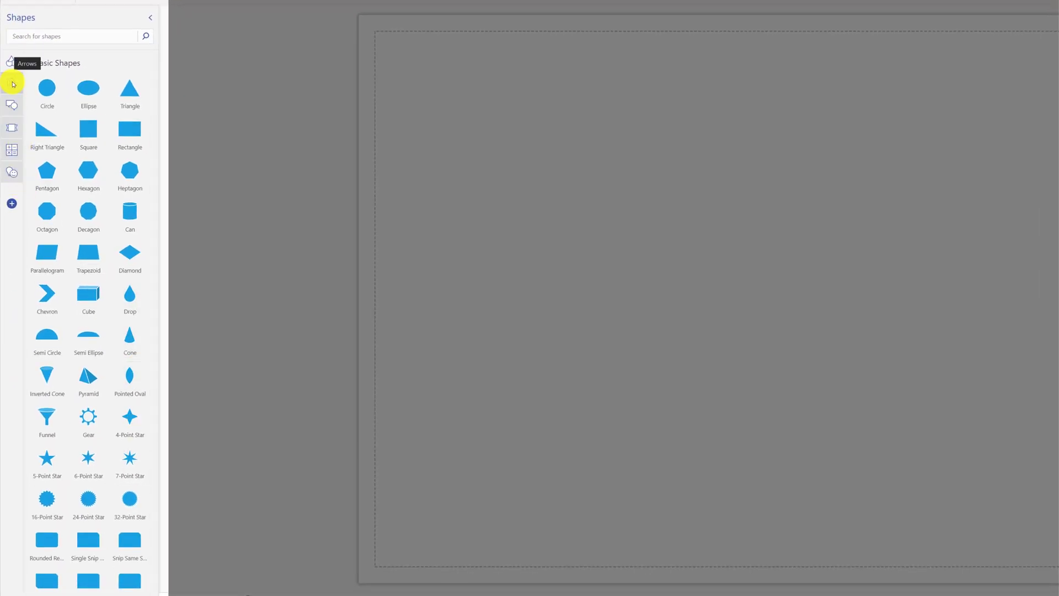
- Browse the Arrows palette and Add Shapes list, then search the shapes for 'circle'
{"action": "left_click", "coordinate": [11, 106]}
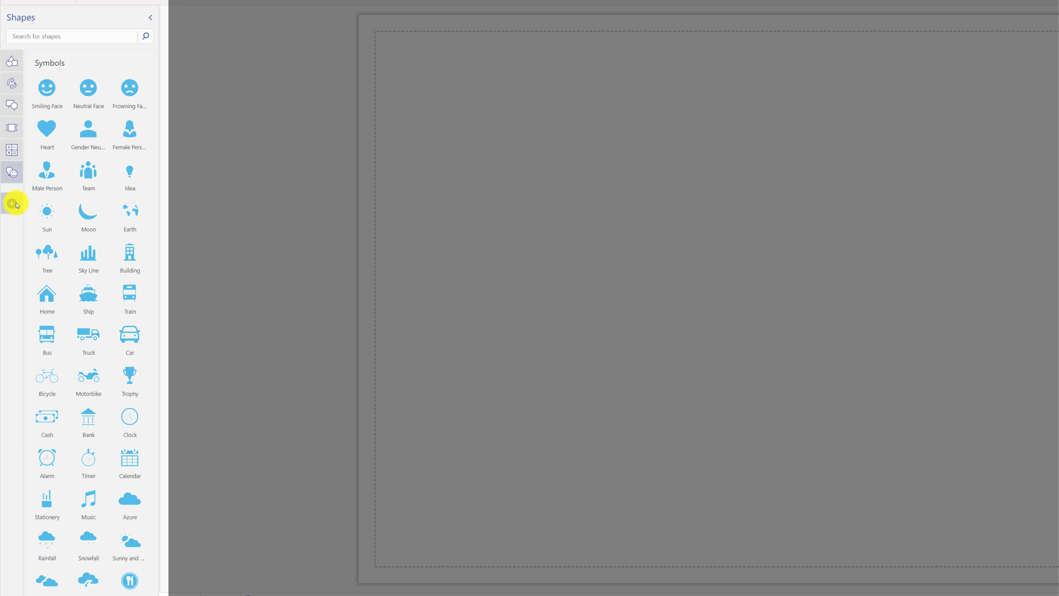
{"action": "left_click", "coordinate": [11, 203]}
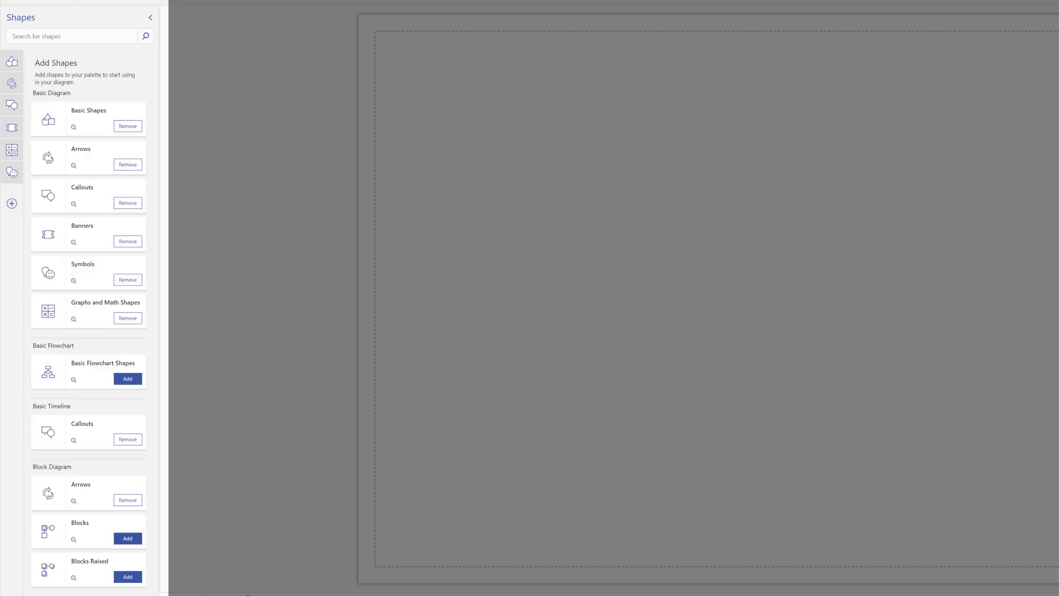
{"action": "type", "text": "circle"}
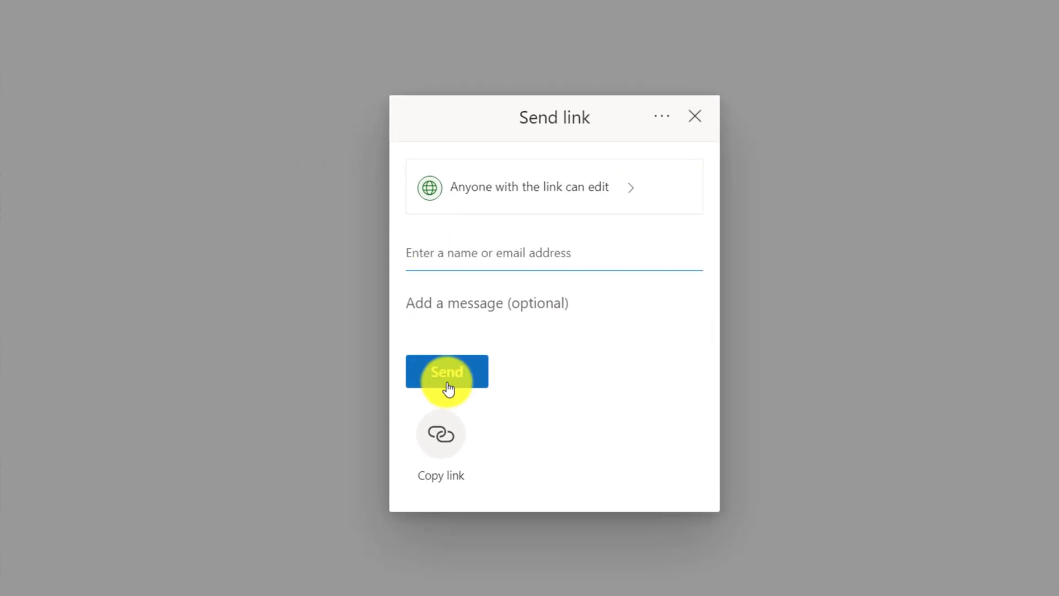
{"action": "left_click", "coordinate": [1011, 41]}
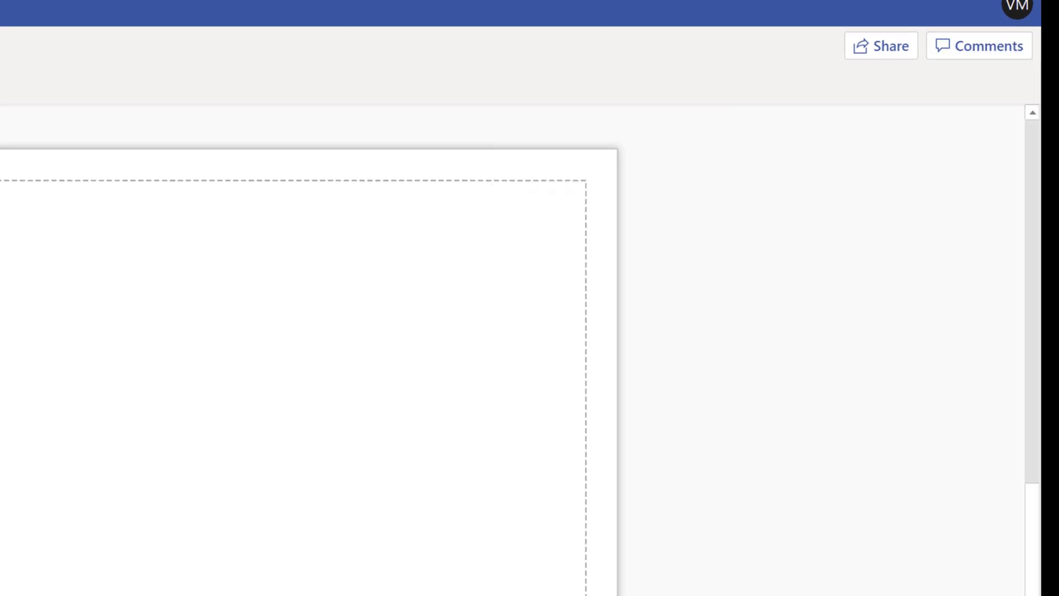
{"action": "left_click", "coordinate": [871, 553]}
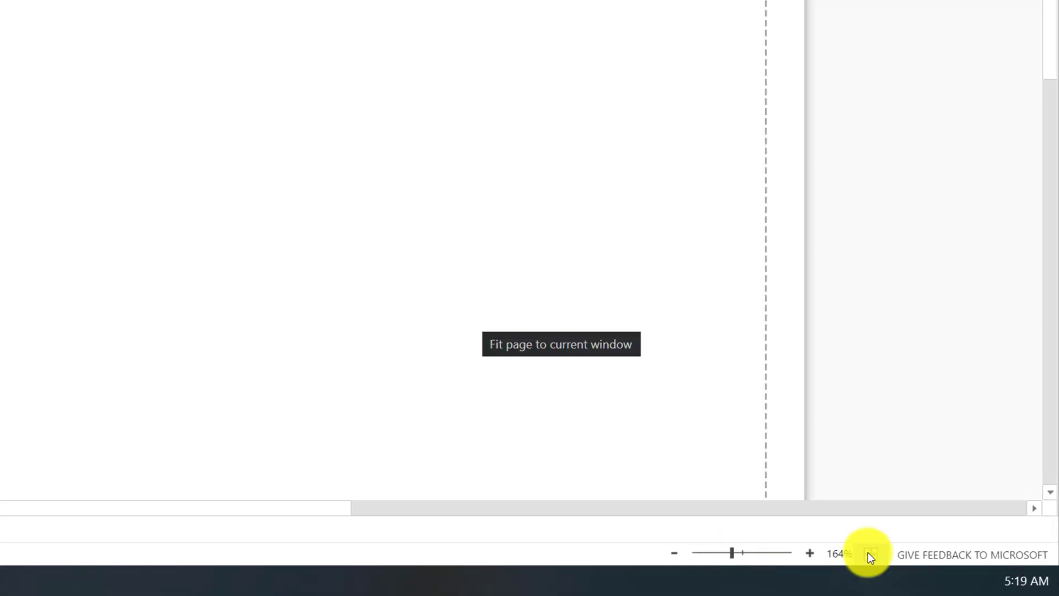